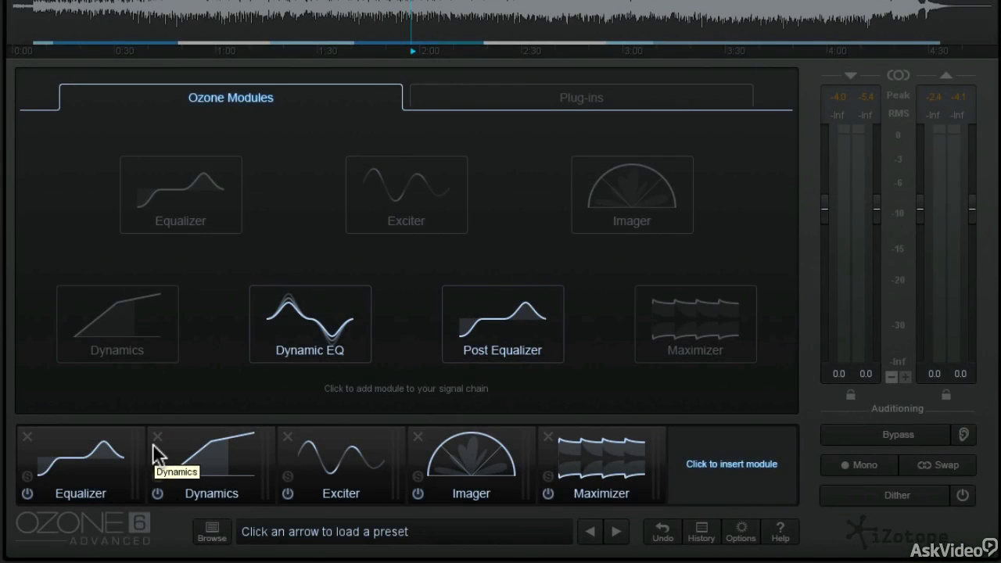
pyautogui.moveTo(513, 352)
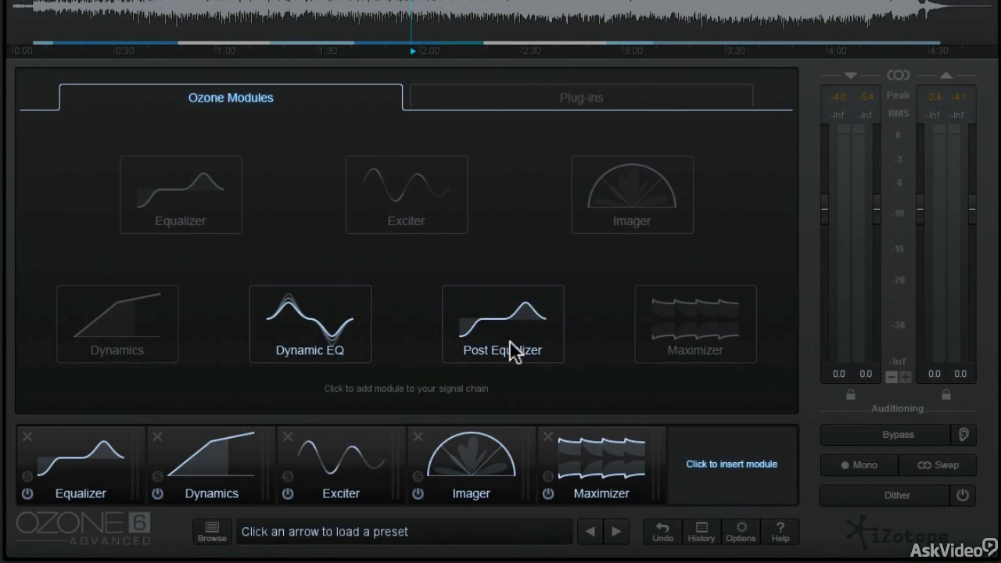
pyautogui.moveTo(513, 363)
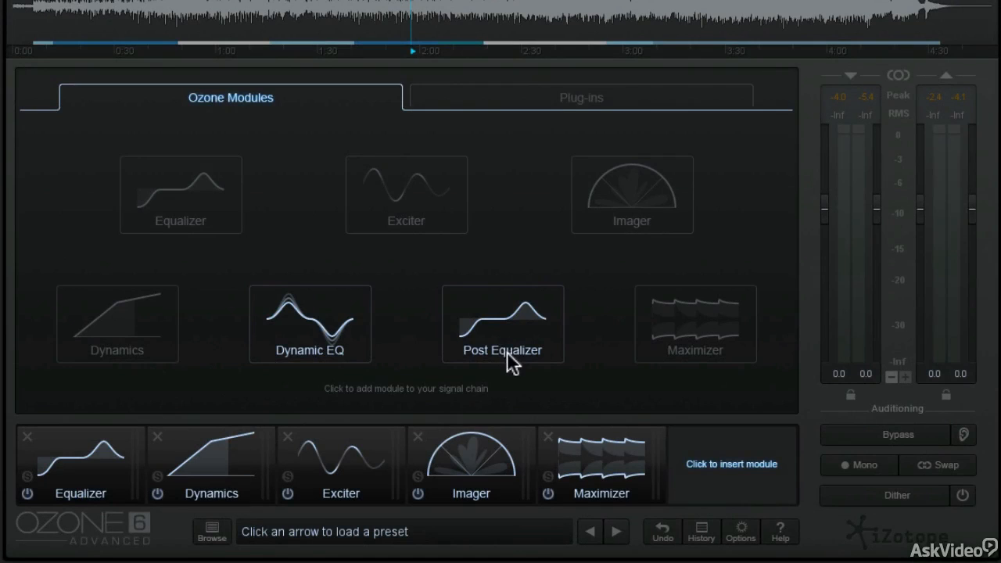
pyautogui.moveTo(661, 357)
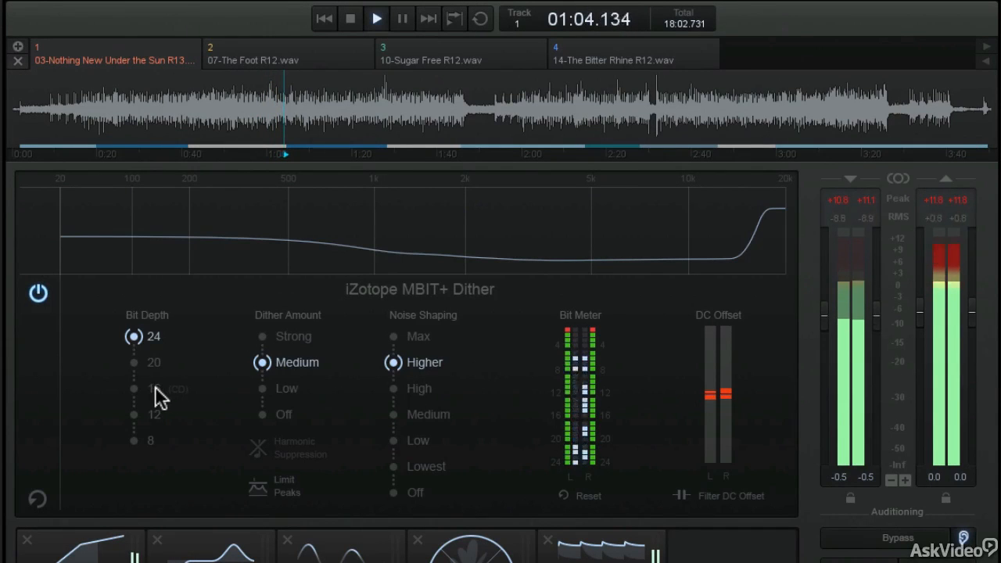
# Set the MBIT+ Dither bit depth to 16 (CD), keeping medium amount and higher noise shaping
pyautogui.click(133, 388)
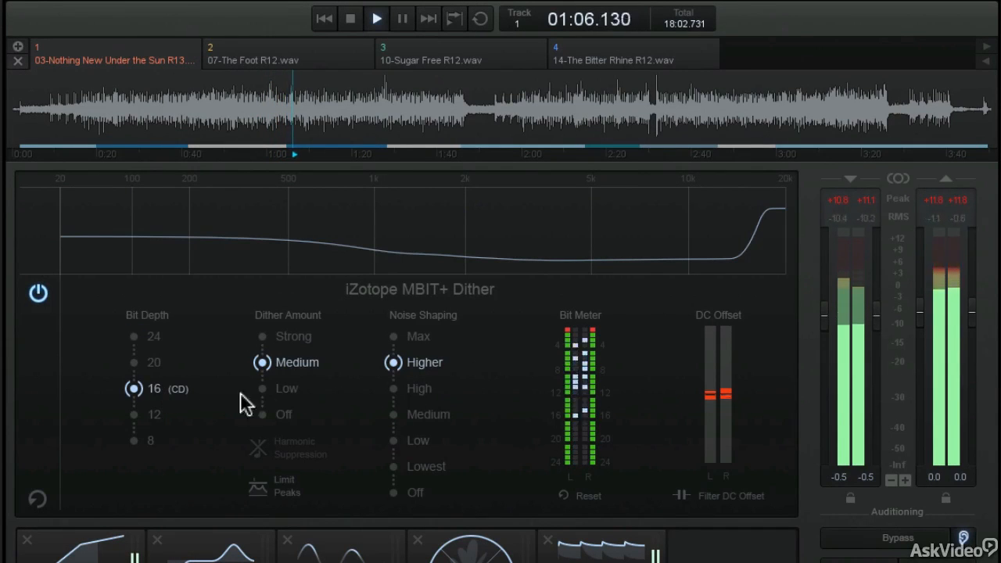